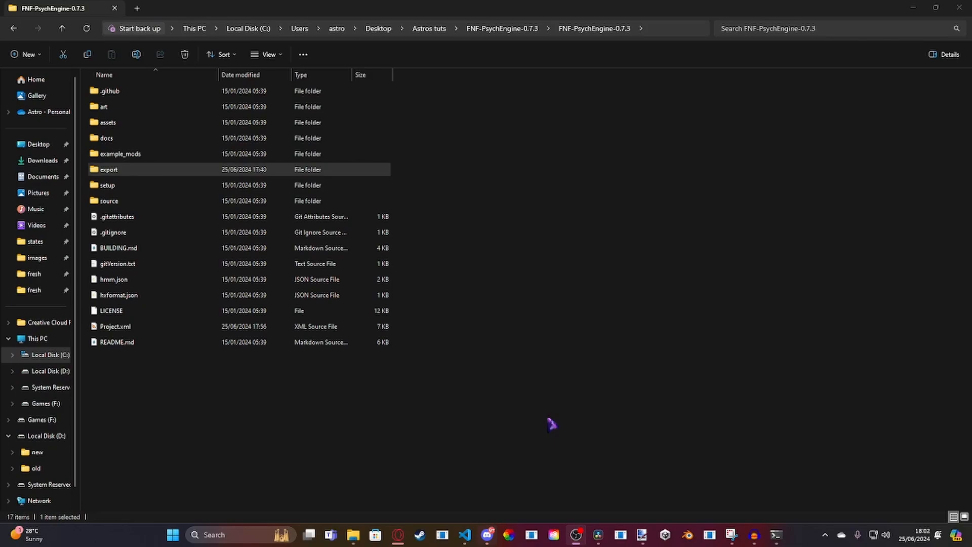
mouse_move(576, 413)
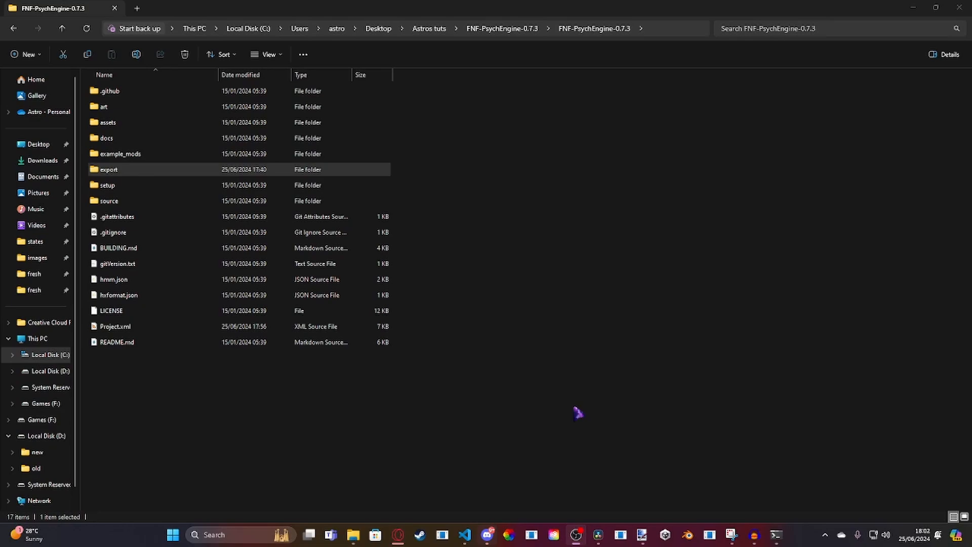
mouse_move(702, 289)
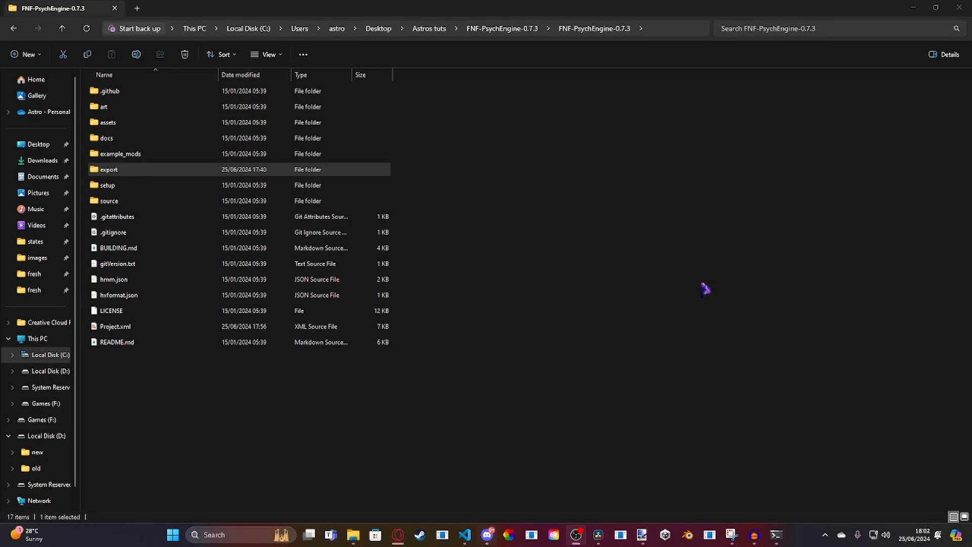
mouse_move(499, 161)
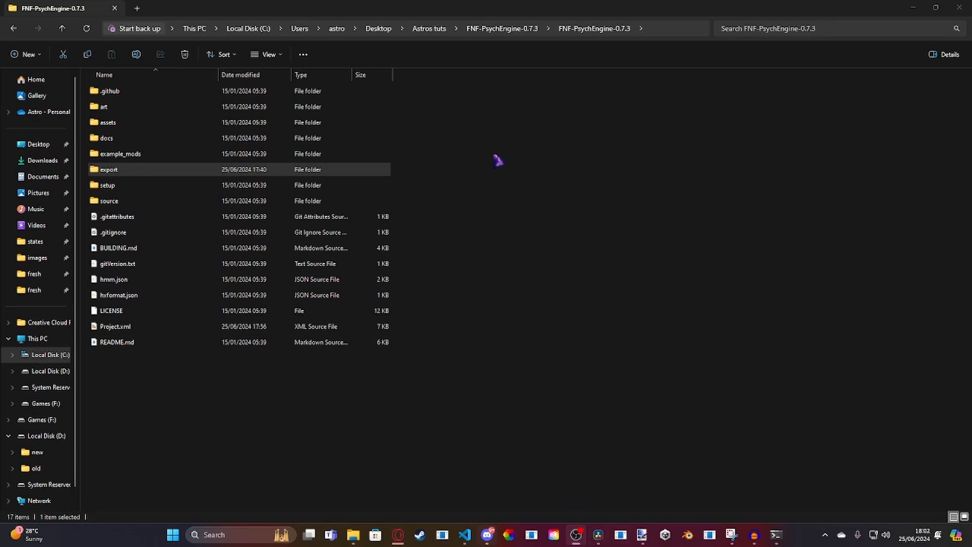
mouse_move(502, 137)
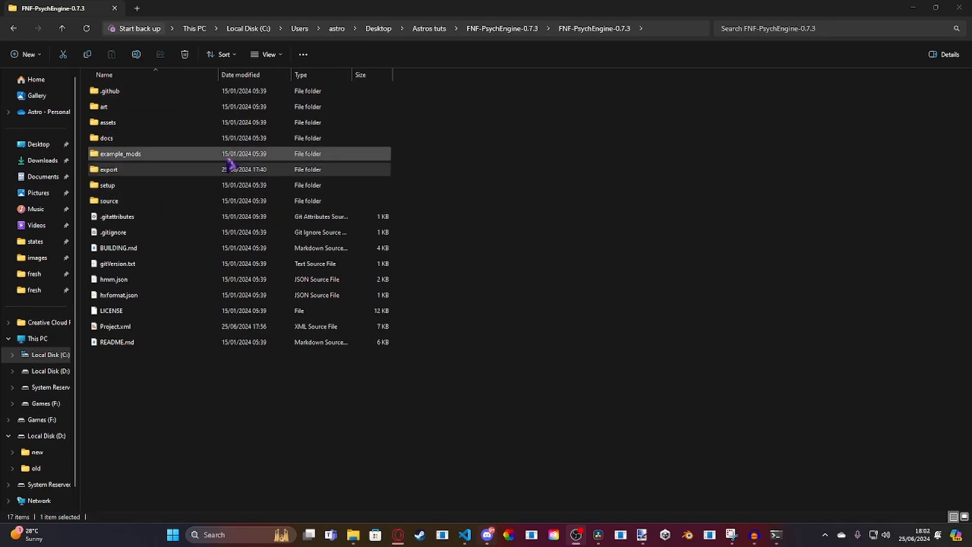
Browse the File Explorer sidebar to reach the project folder
click(118, 263)
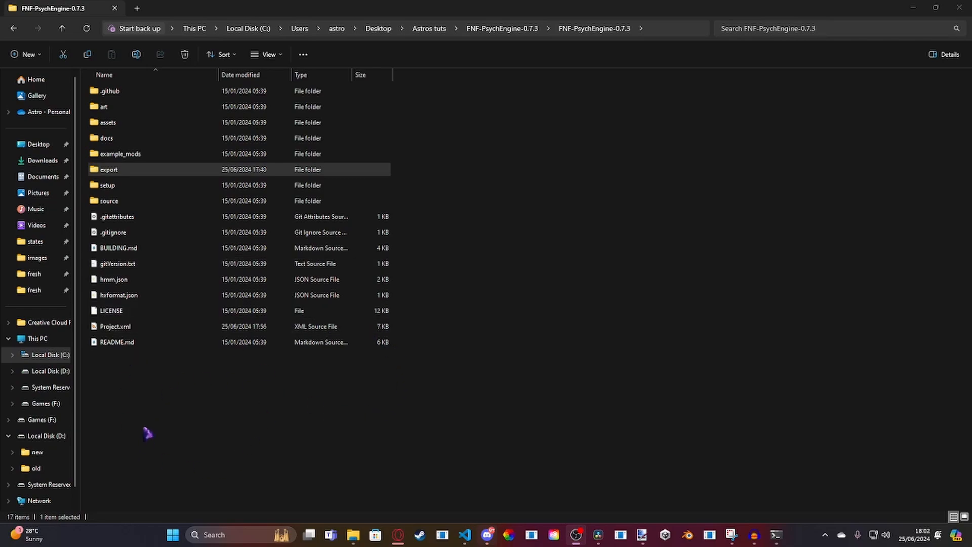
click(114, 326)
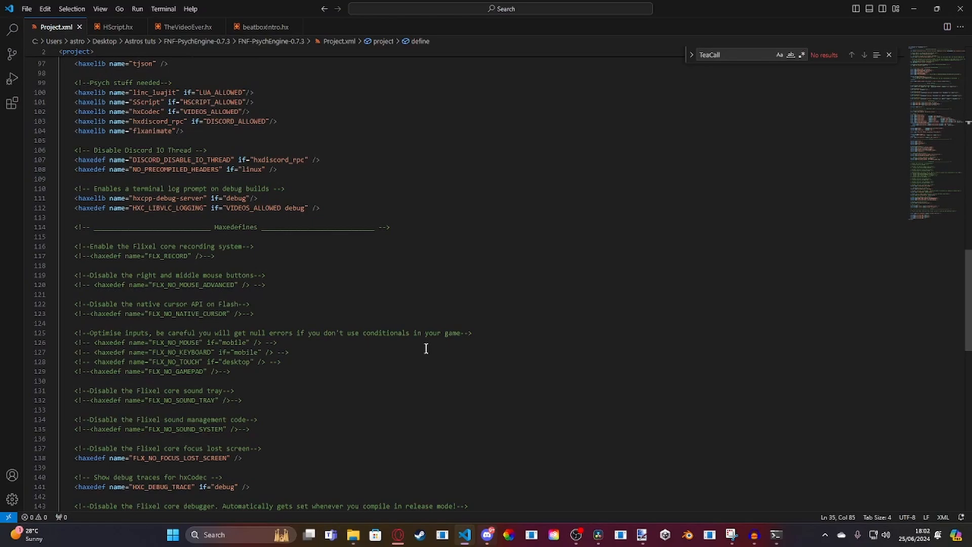
scroll(up, 3)
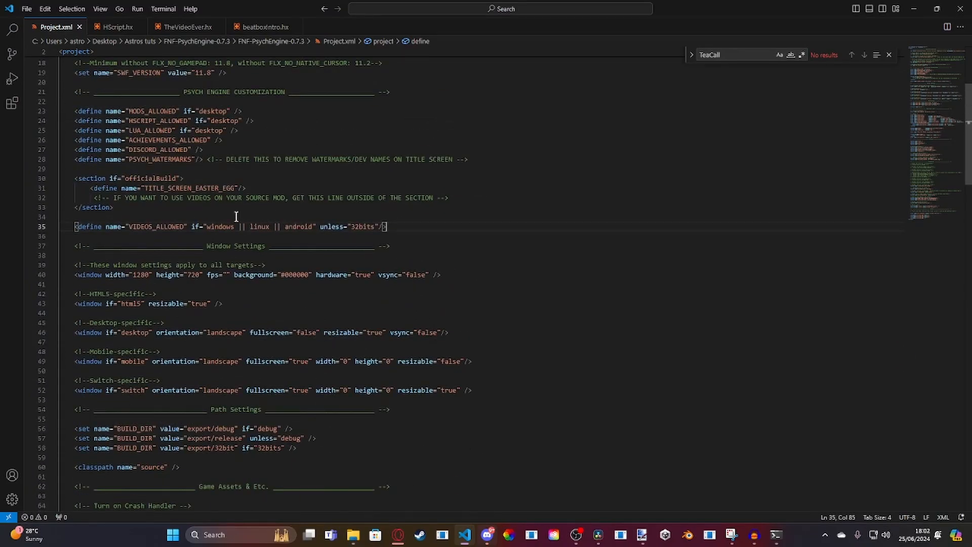
scroll(up, 3)
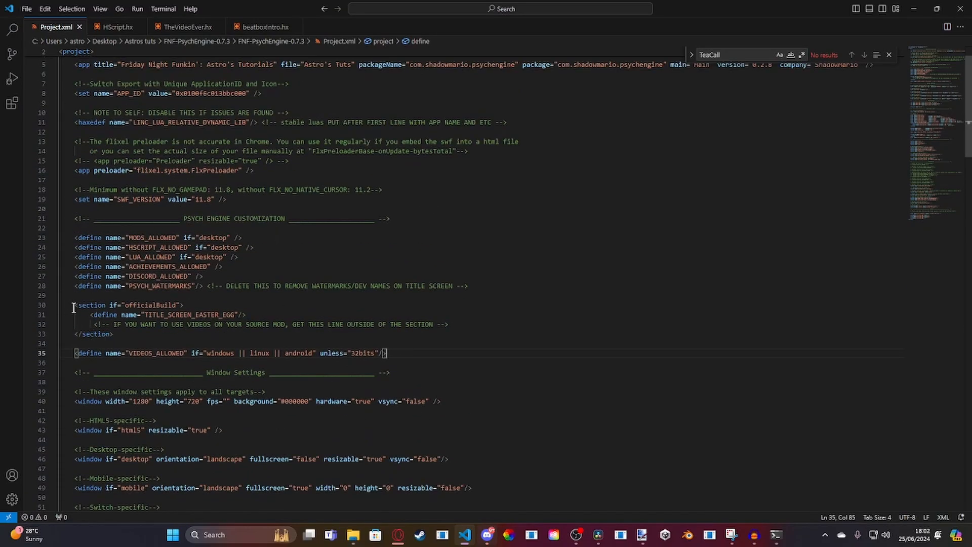
click(114, 333)
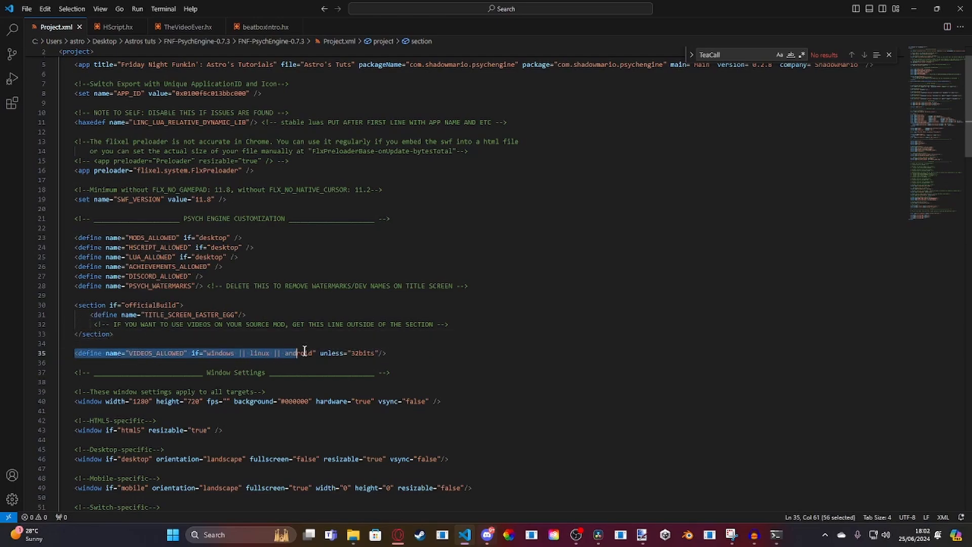
click(416, 352)
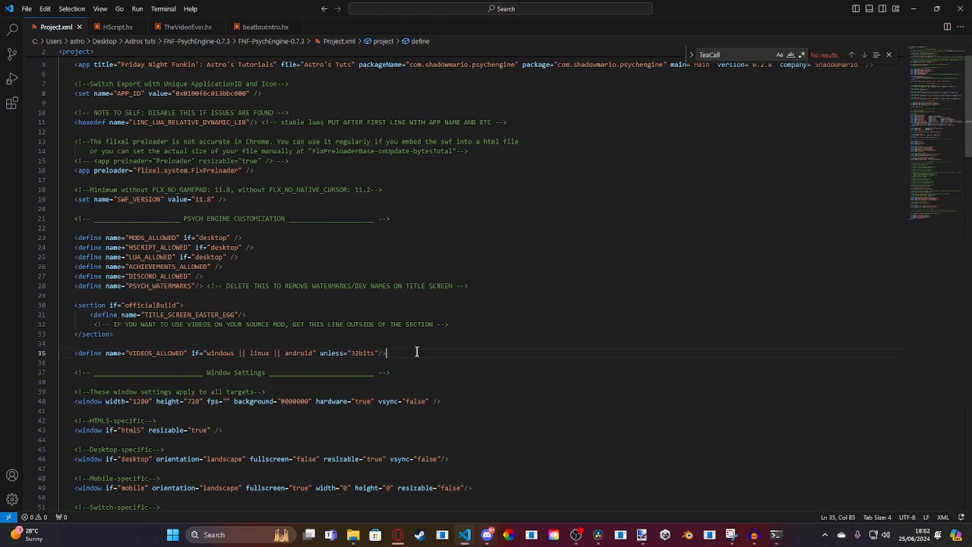
click(111, 333)
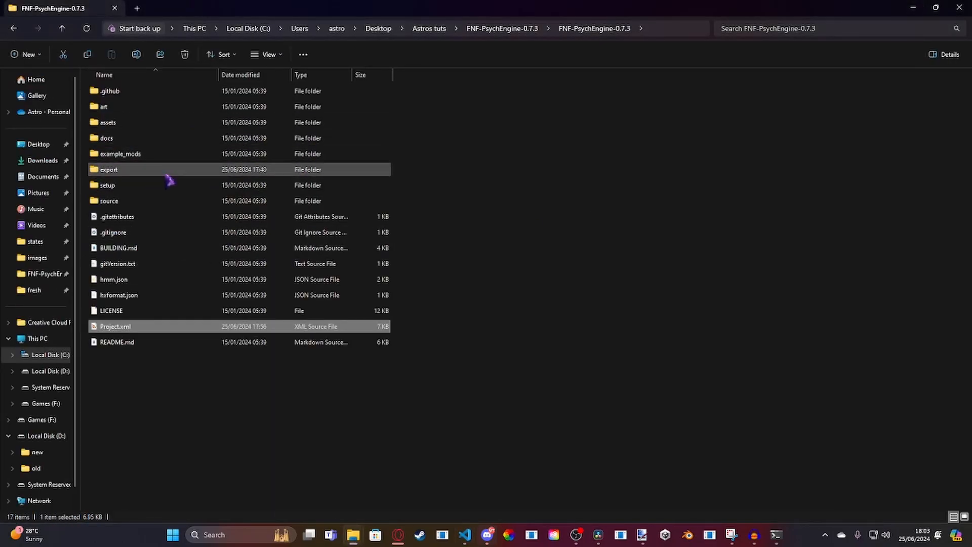
Navigate export > release > windows > bin > assets > videos to check beatboxbutreal.mp4 is there
double_click(108, 169)
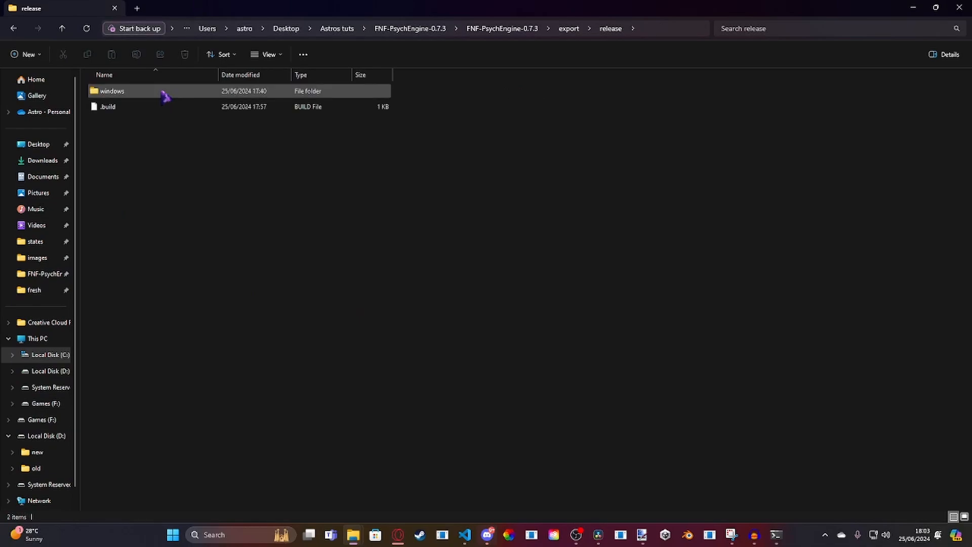
double_click(112, 90)
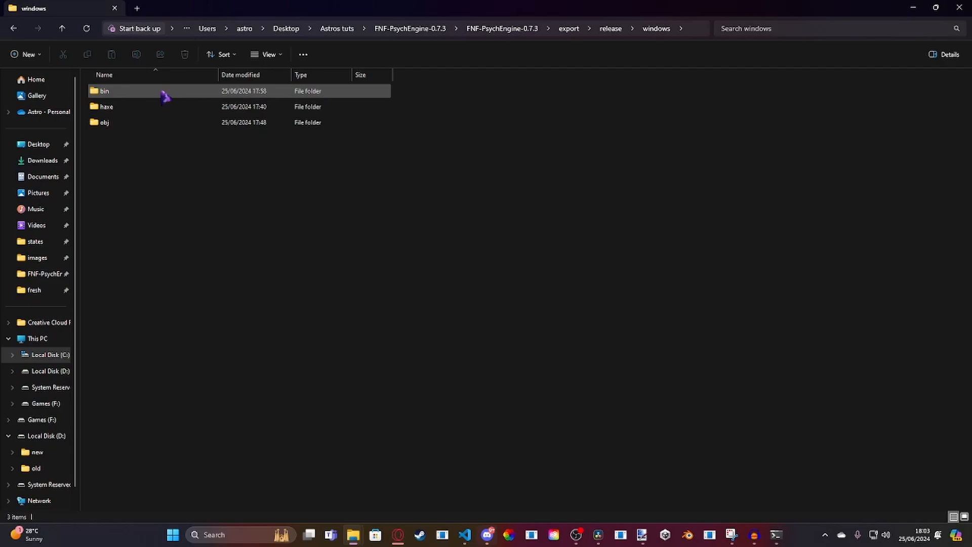
click(104, 90)
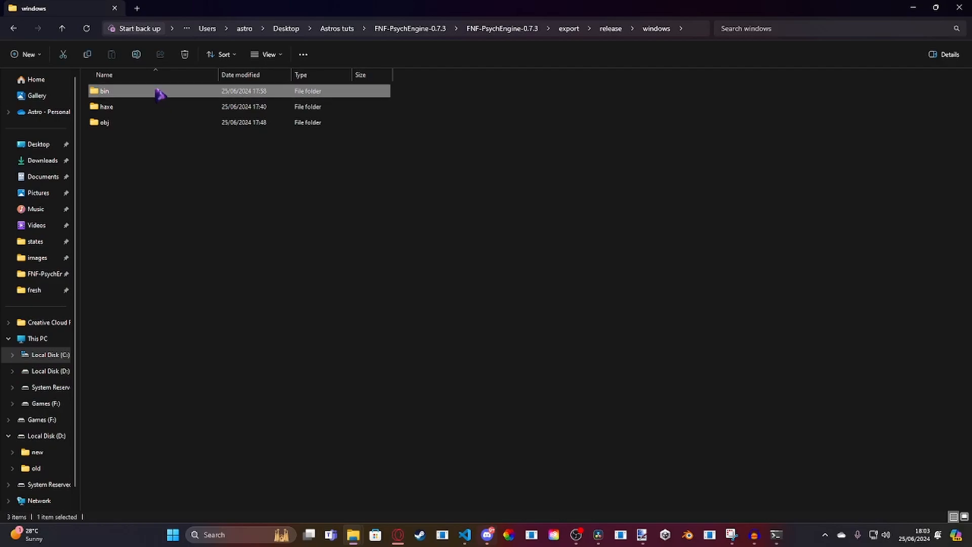
double_click(105, 90)
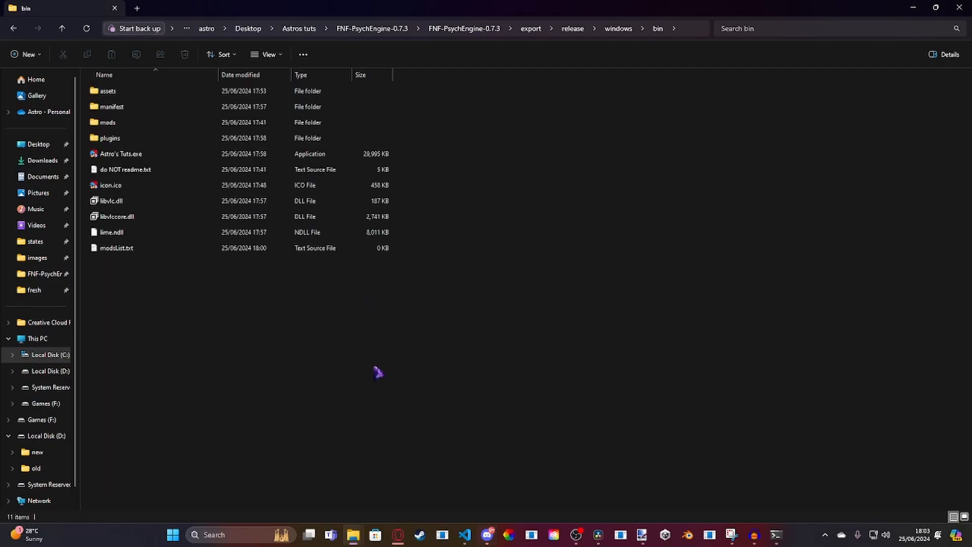
mouse_move(388, 202)
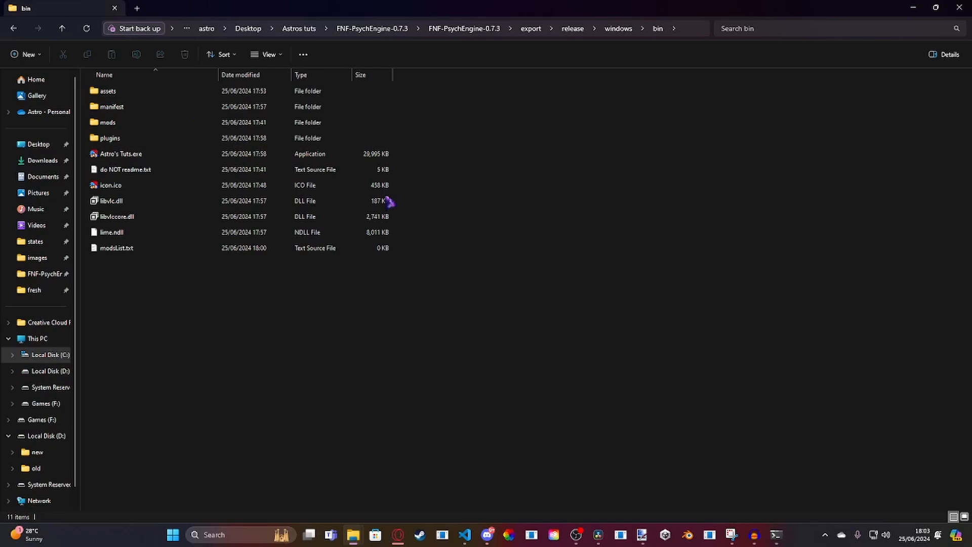
click(108, 90)
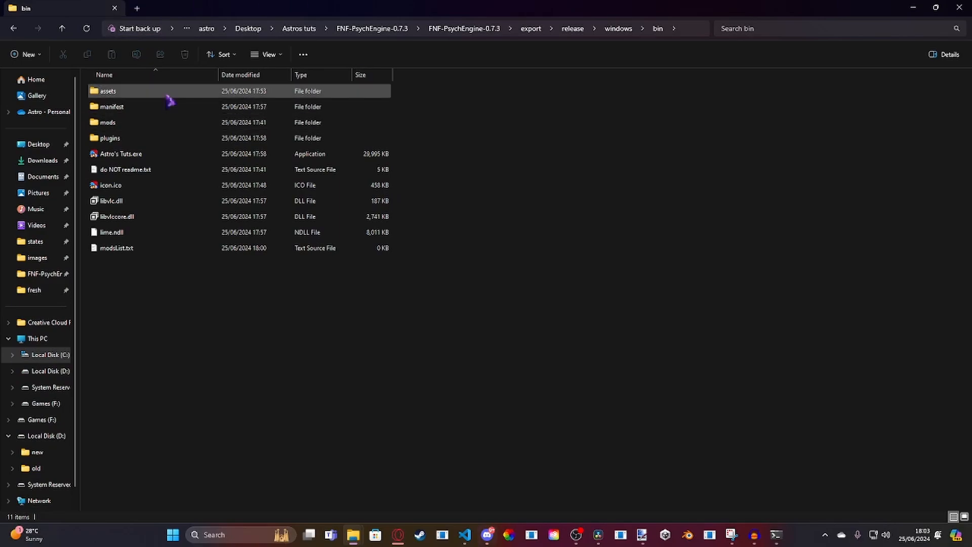
double_click(107, 91)
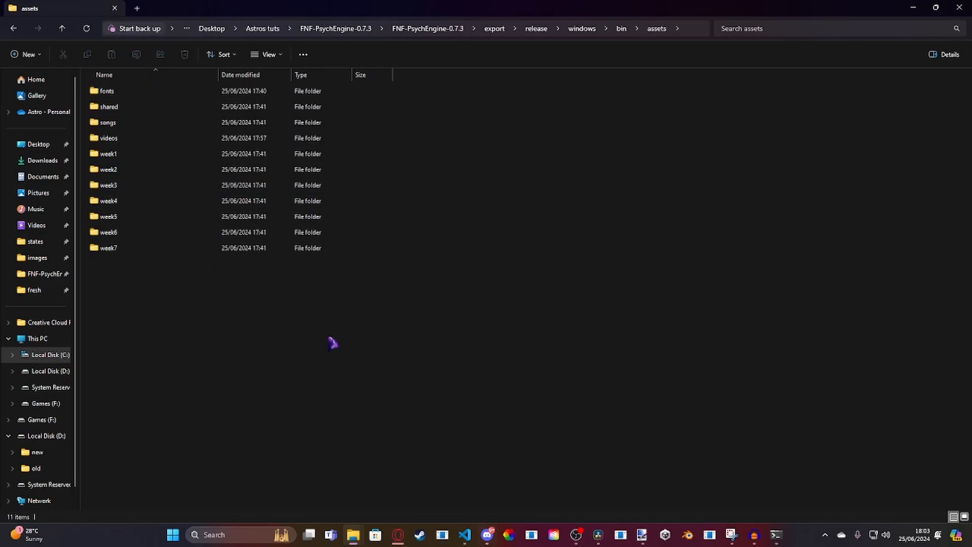
click(108, 138)
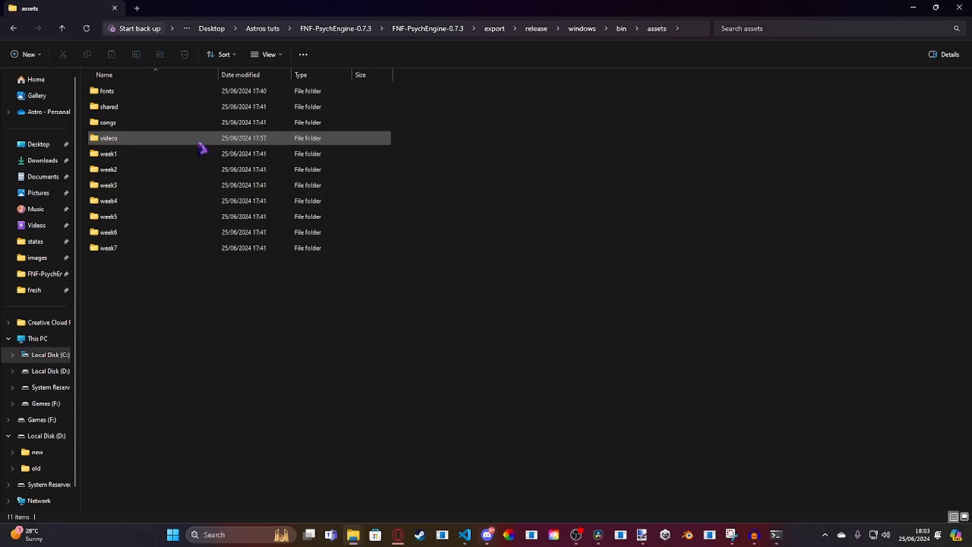
double_click(108, 138)
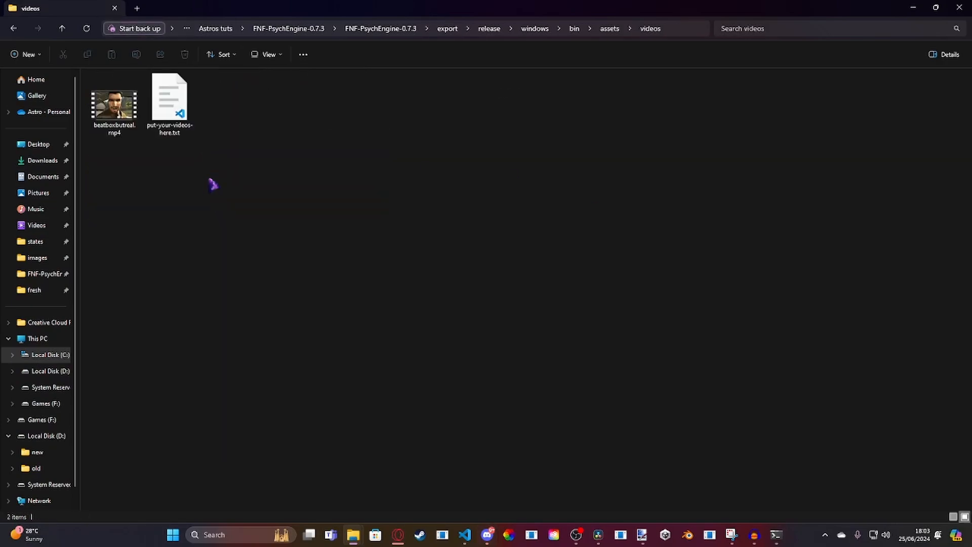
mouse_move(319, 217)
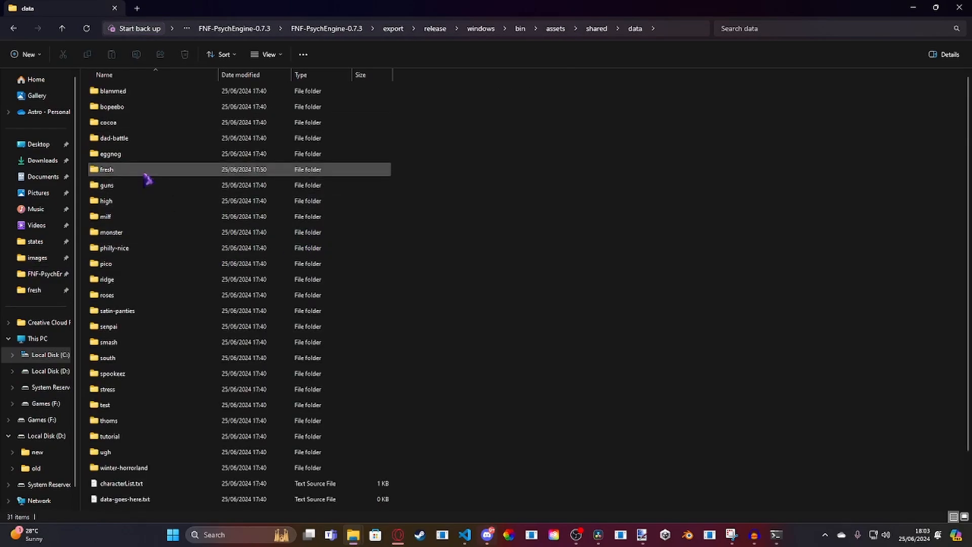
Go into shared > data > fresh and select TheVideoEver.hx
double_click(106, 169)
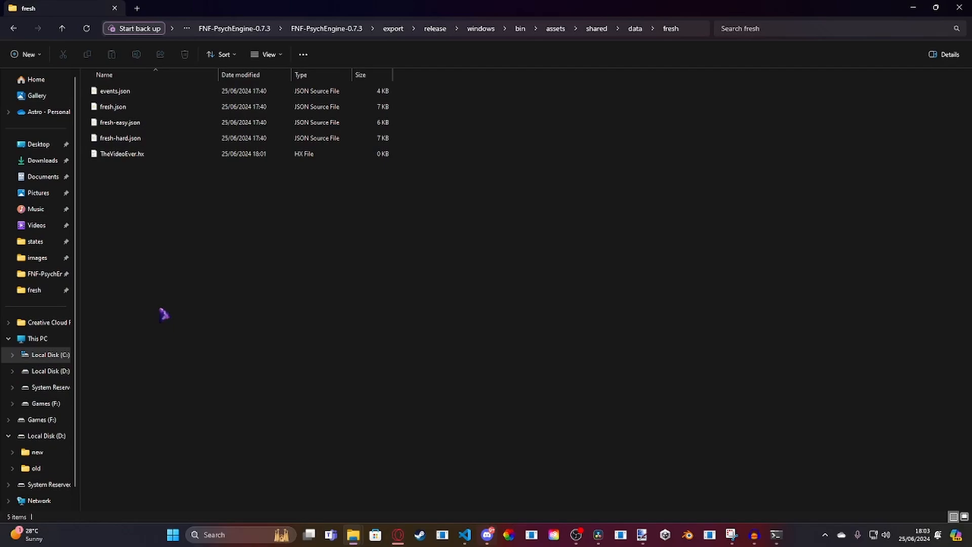
click(123, 153)
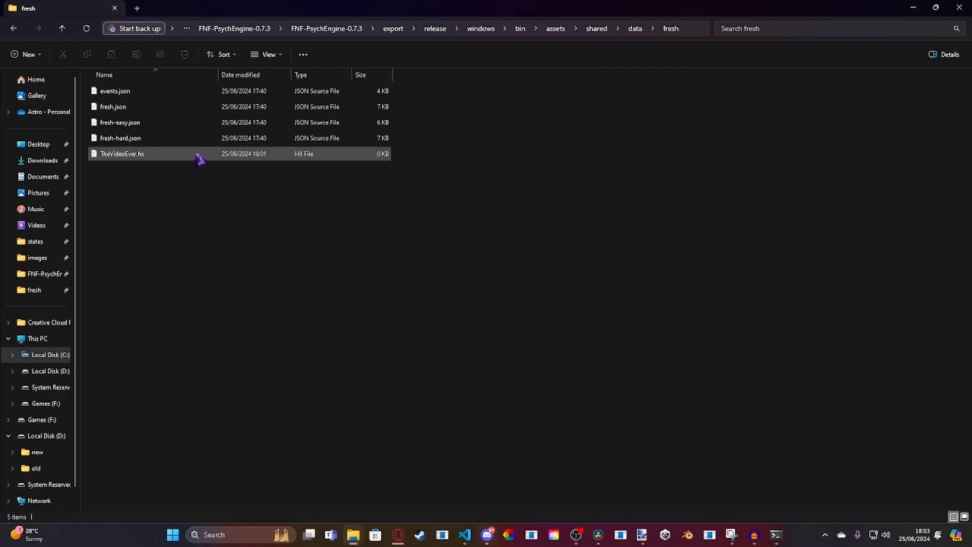
mouse_move(164, 158)
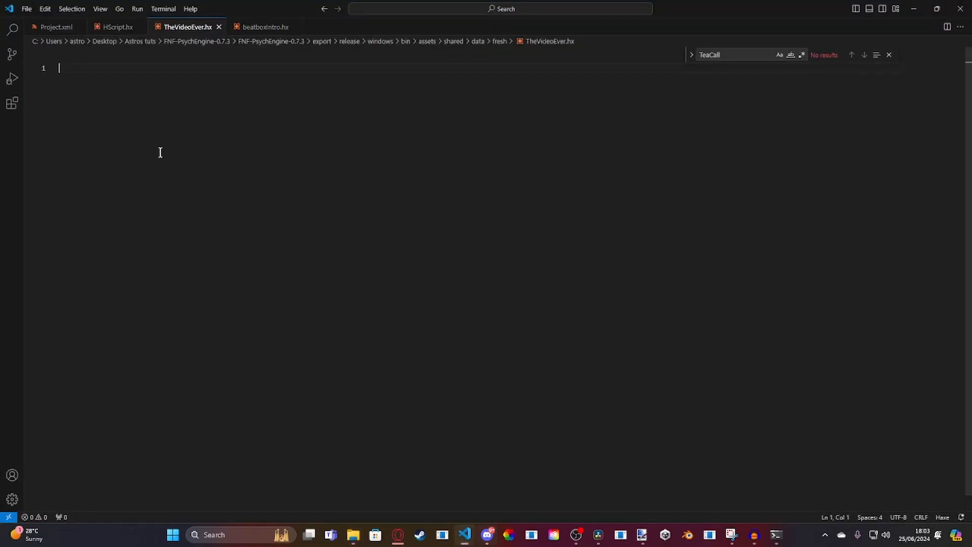
mouse_move(250, 140)
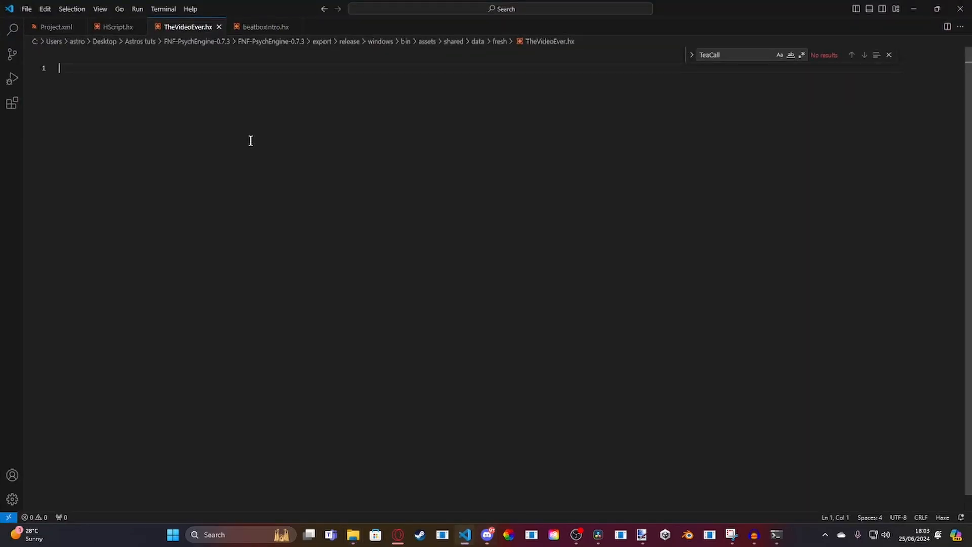
Import hxvlc's FlxVideo and declare private var daVid:FlxVideo
text(import)
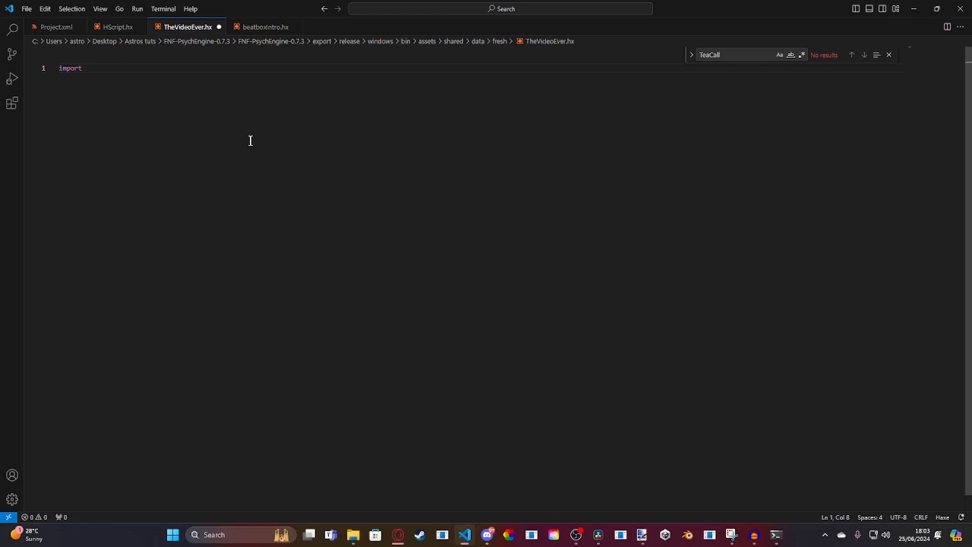
text(hxcodec.)
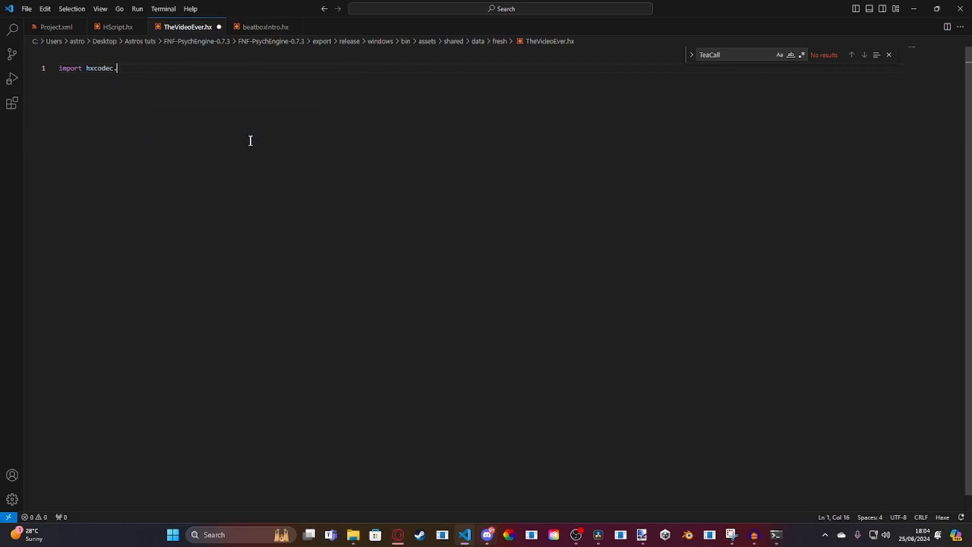
text(flixel.)
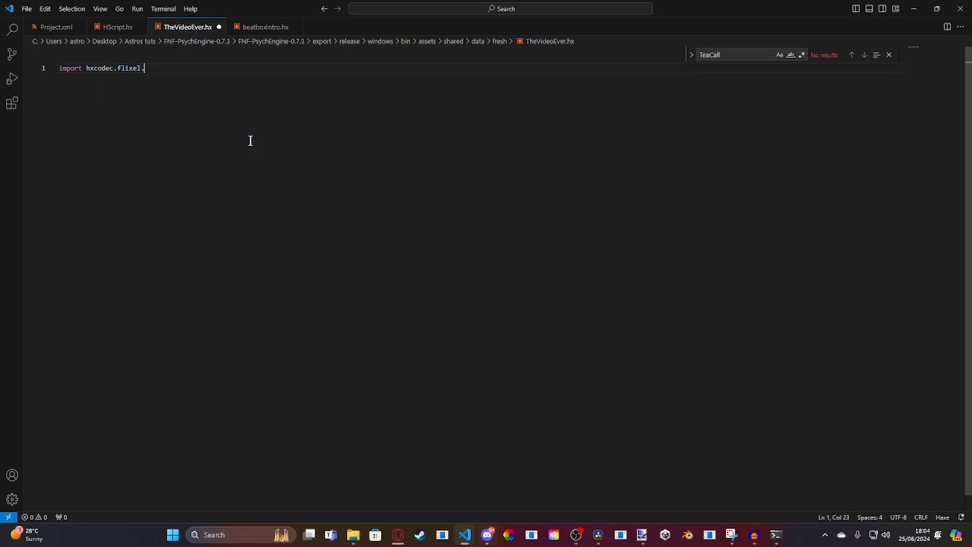
text(FlxVideo;)
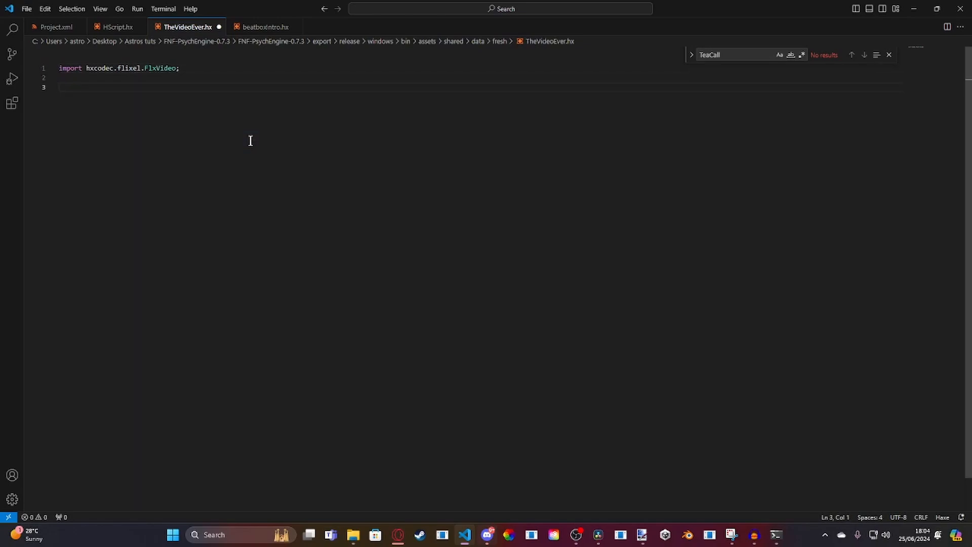
text(private var)
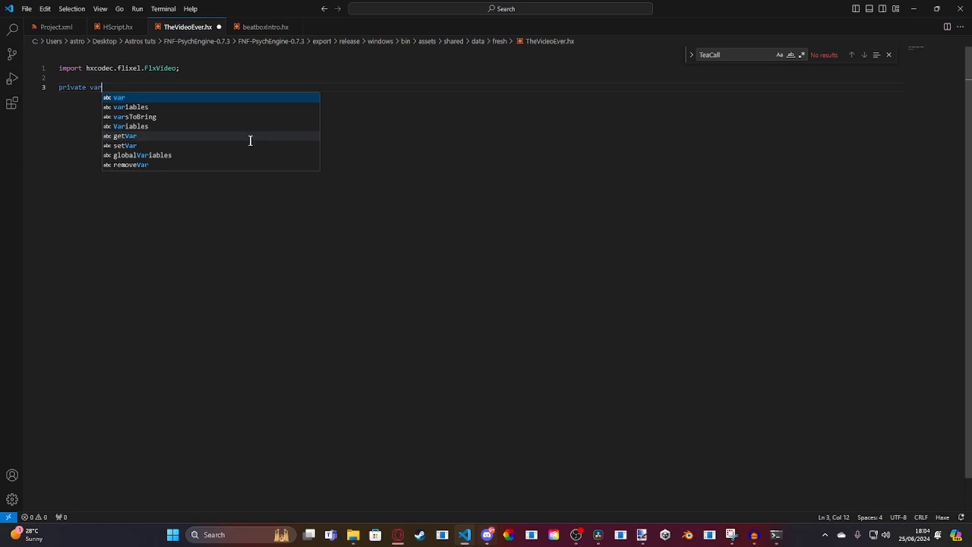
text(daVid)
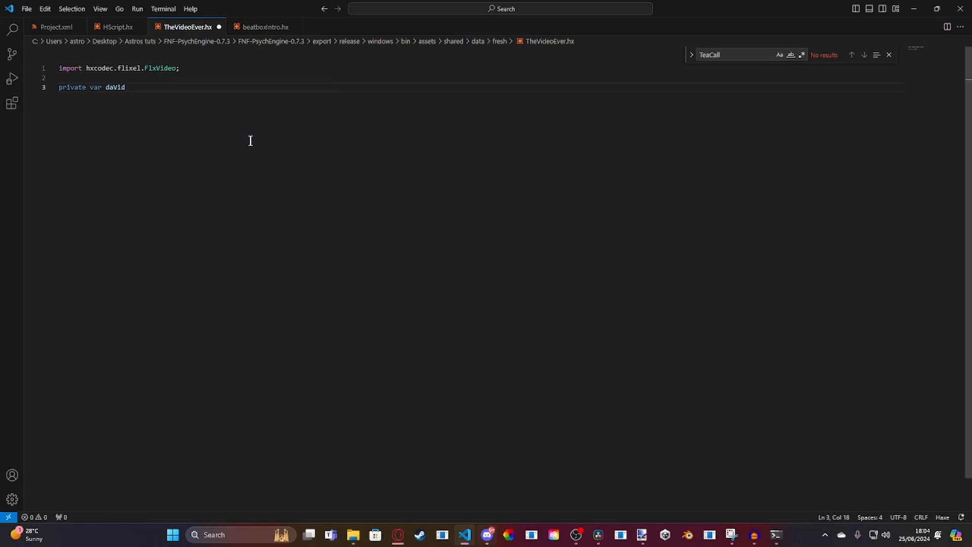
text(:FlxVideo;)
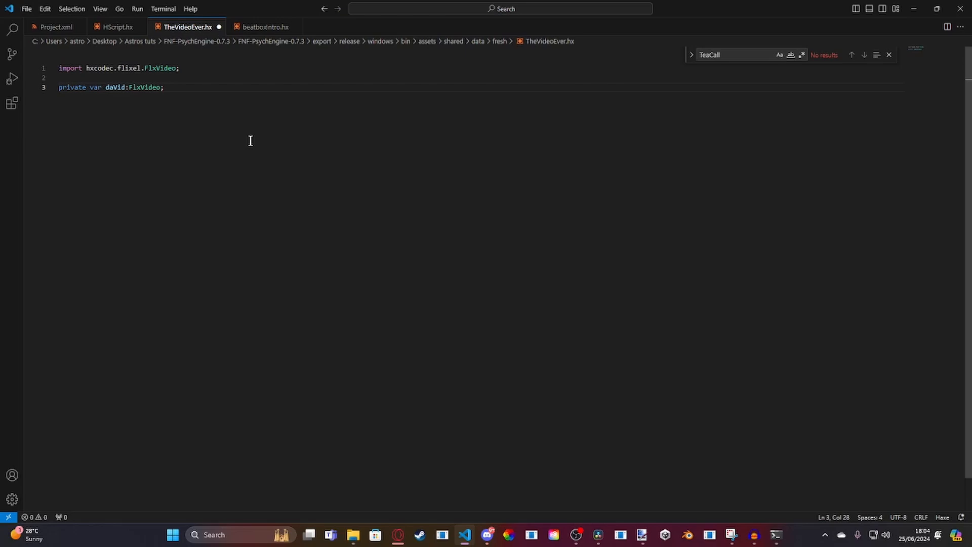
key(enter)
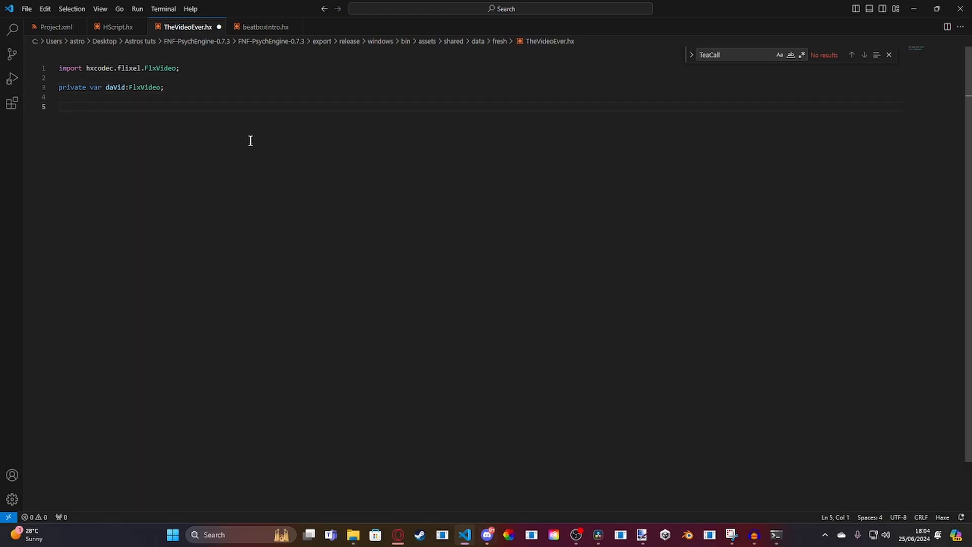
Add function onStepHit() with an if(curStep == 1) condition block
text(function onStepHit(){)
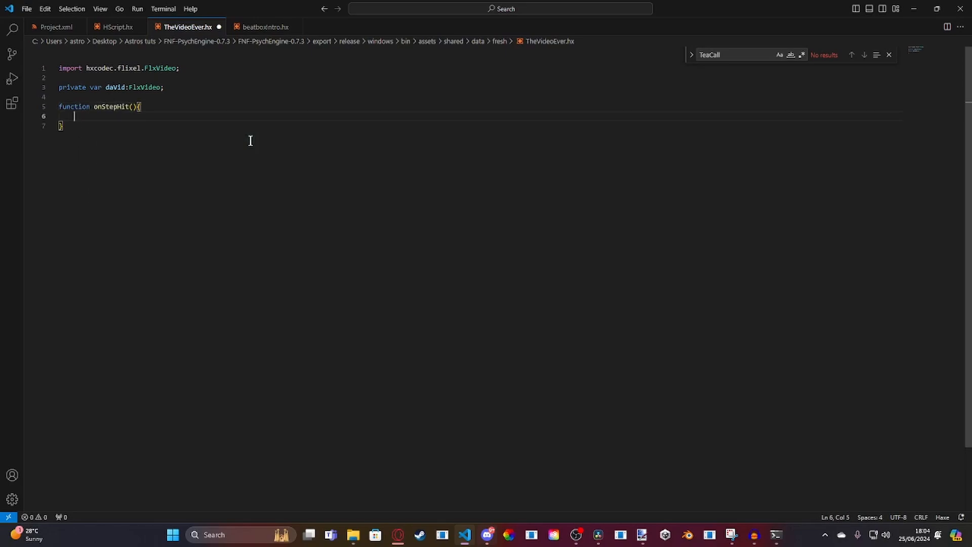
text(if(v)
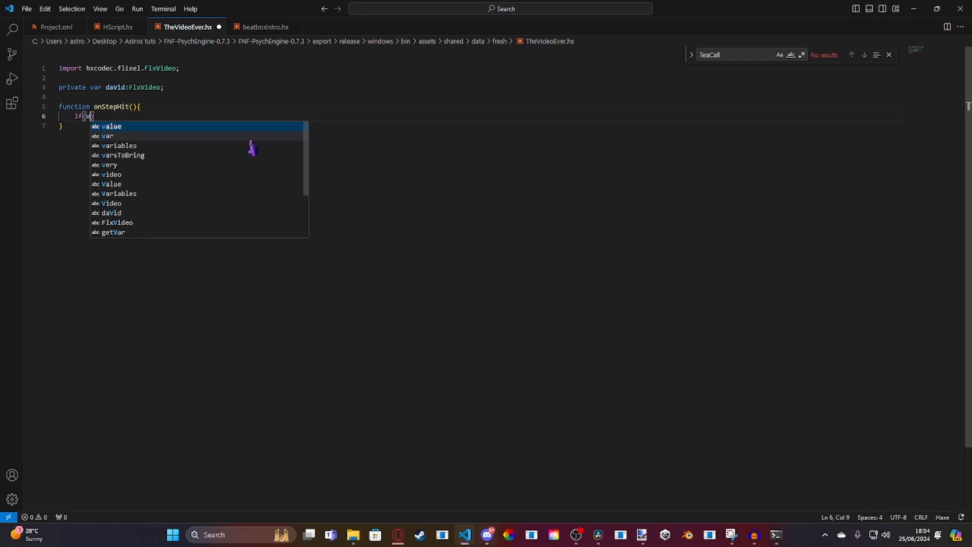
text(urStep == 1)
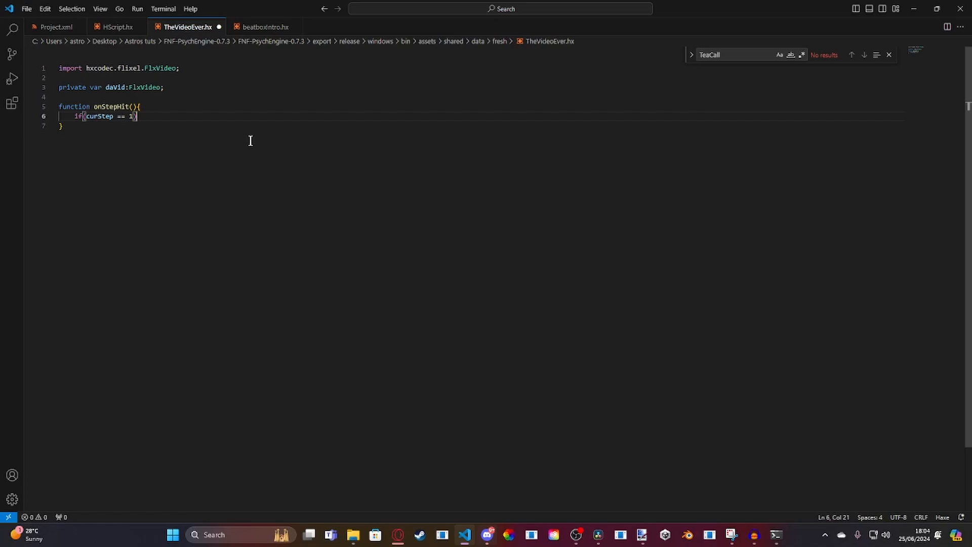
key(Backspace)
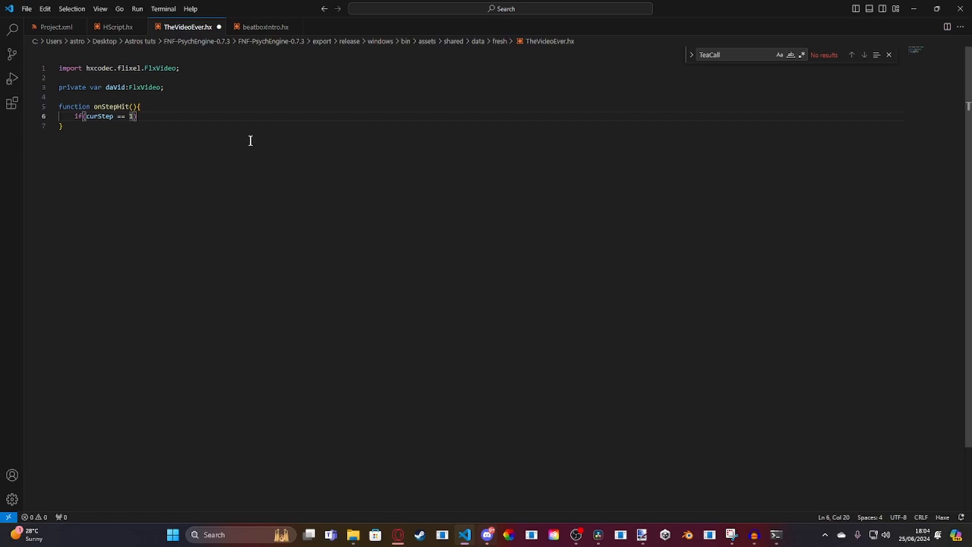
text({)
key(Enter)
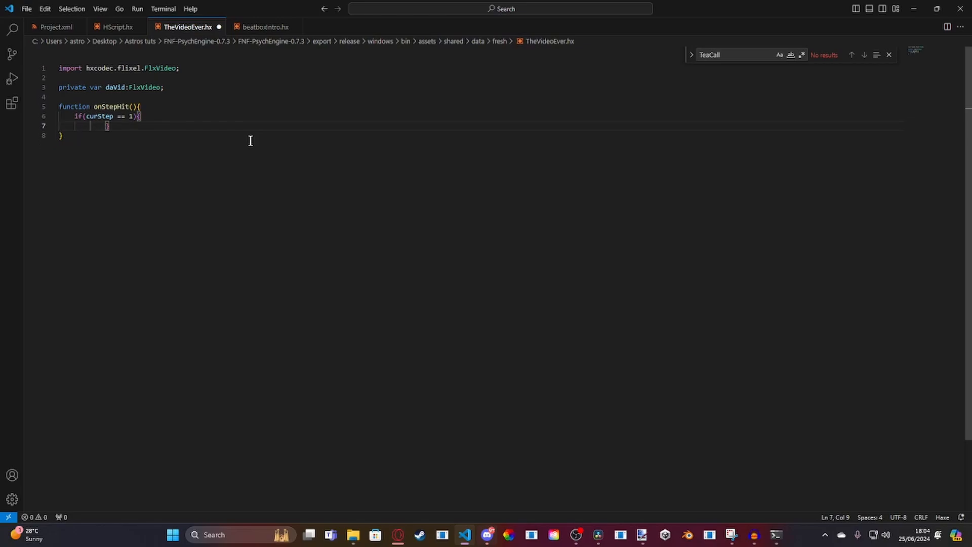
Create daVid = new FlxVideo() and play Paths.video('beatboxbutreal')
text(dav)
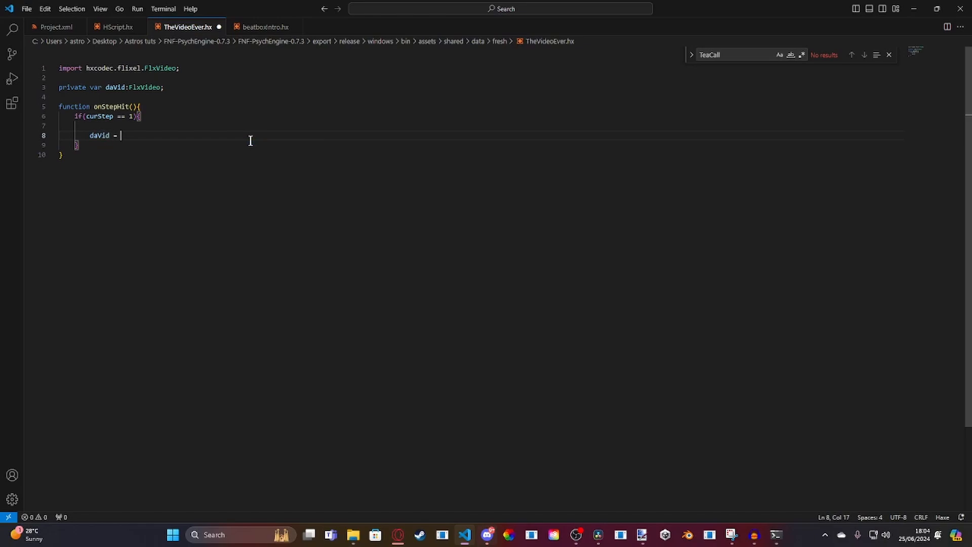
text(new FlxVideo)
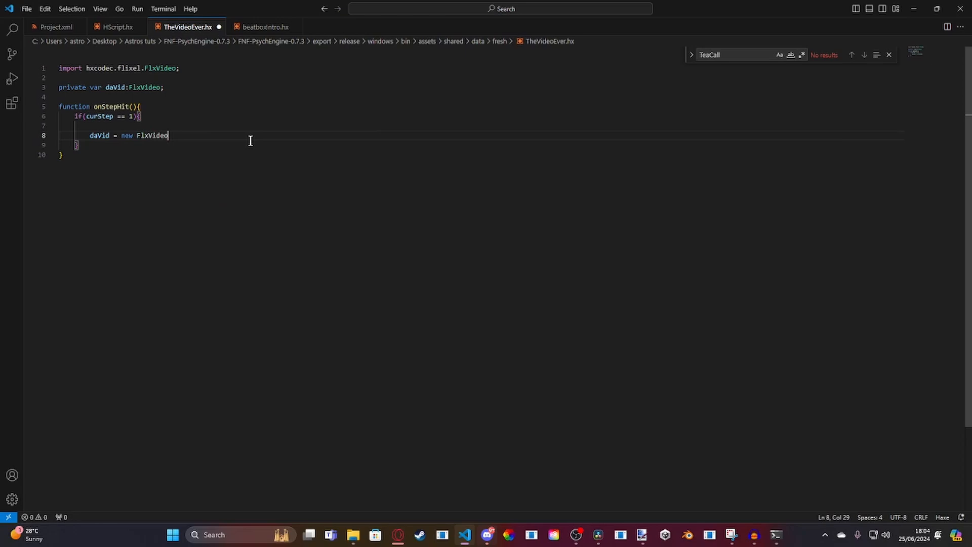
text(();)
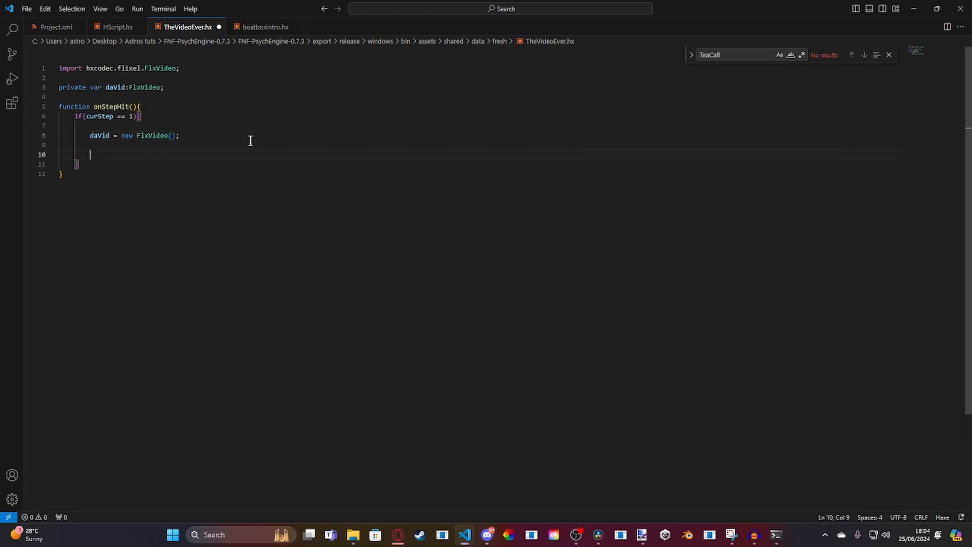
text(daVid)
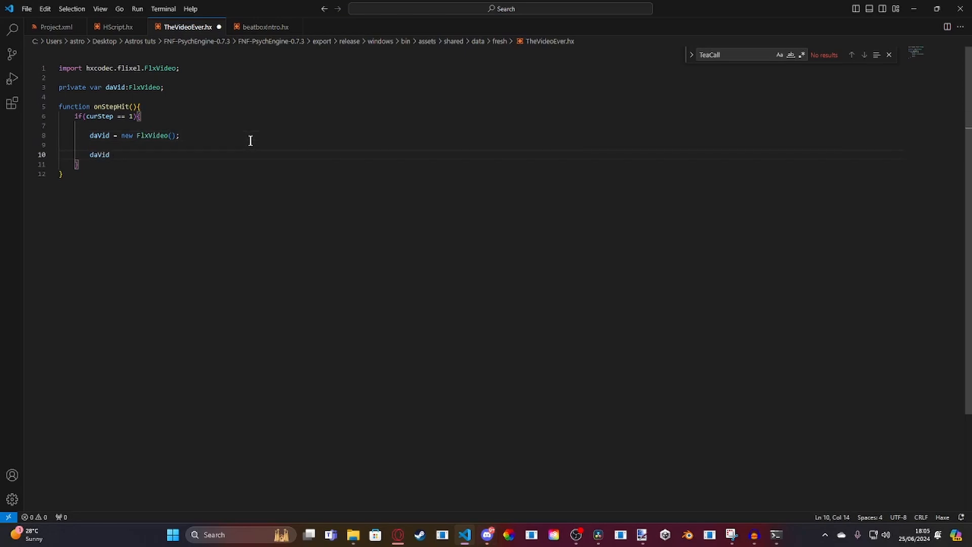
text(.)
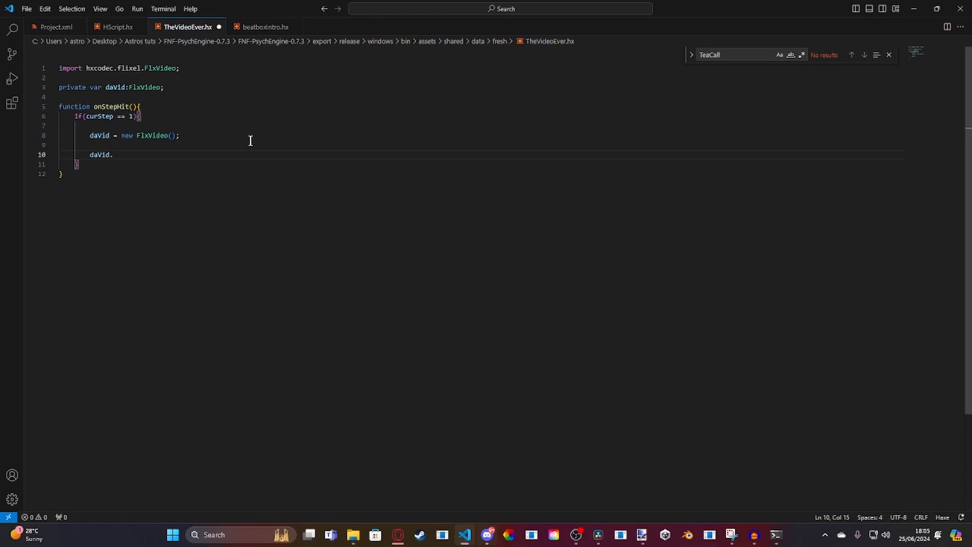
text(play())
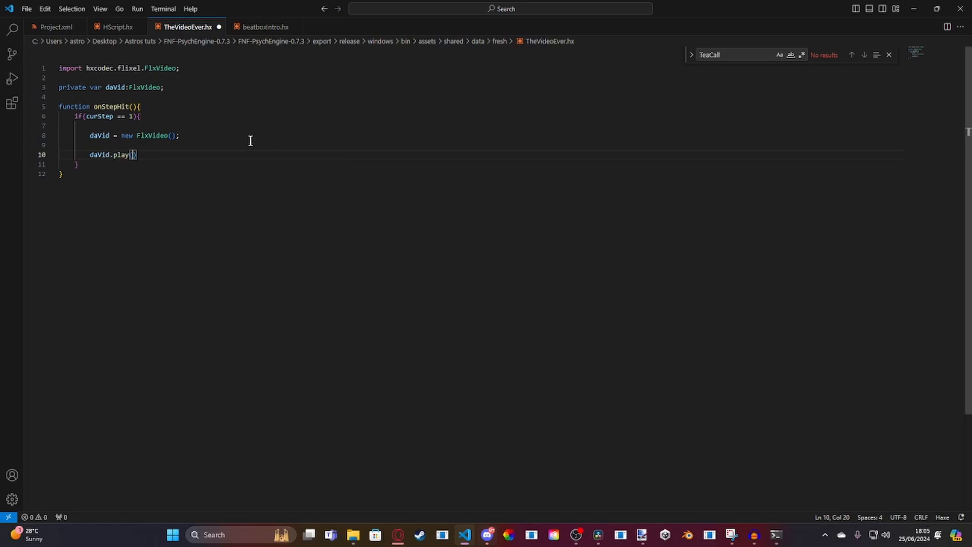
text(Paths.)
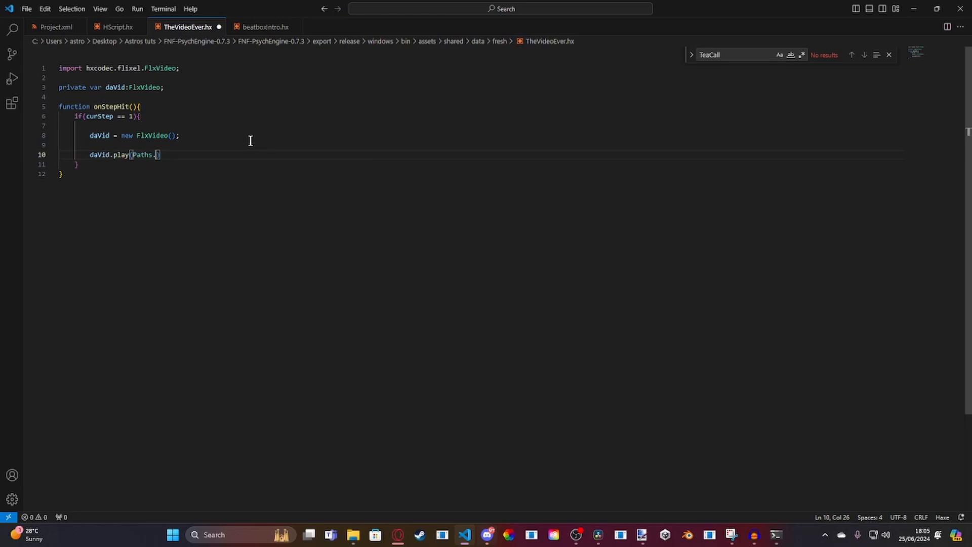
text(video())
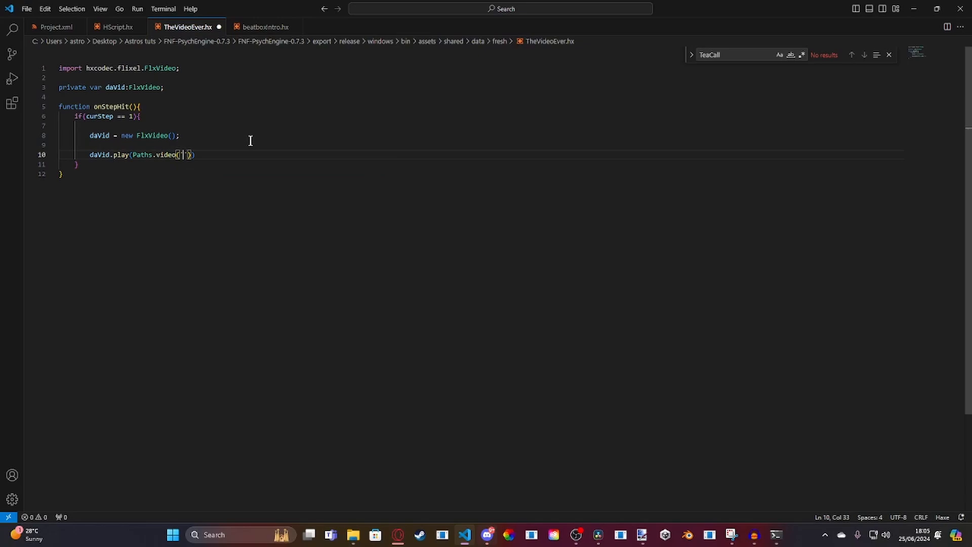
text(beatb)
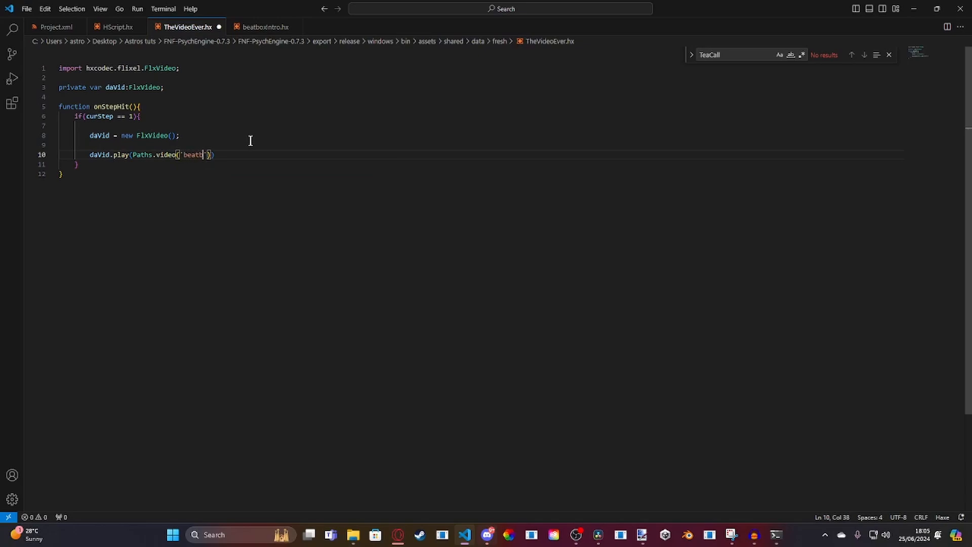
text(oxbutreal)
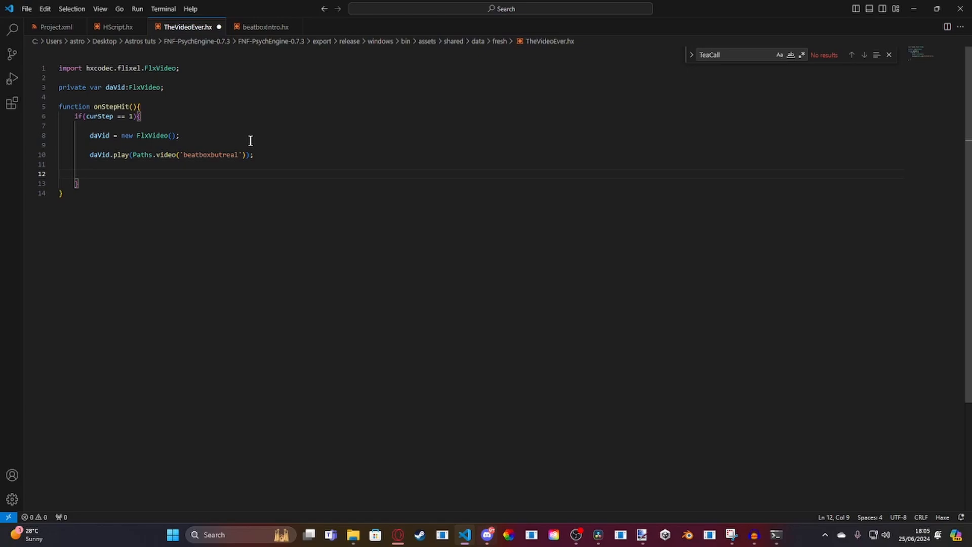
Add daVid.onEndReached.add(endVideo); to clean up when the video ends
text(daVid)
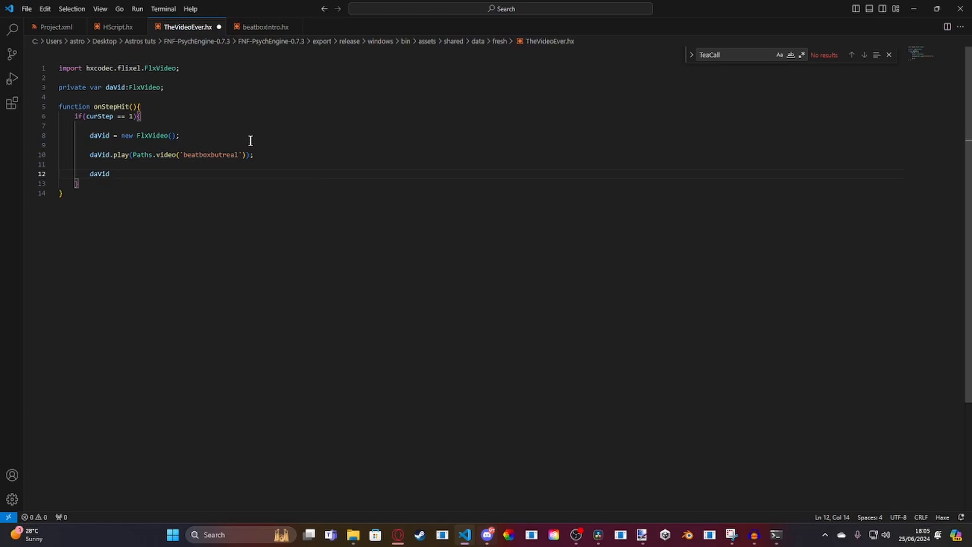
text(.onEndReached)
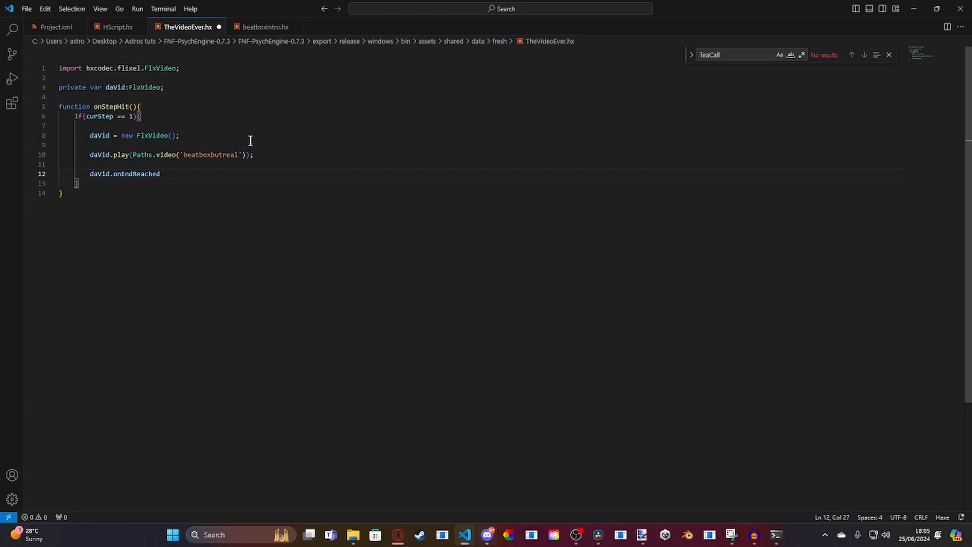
text(.add)
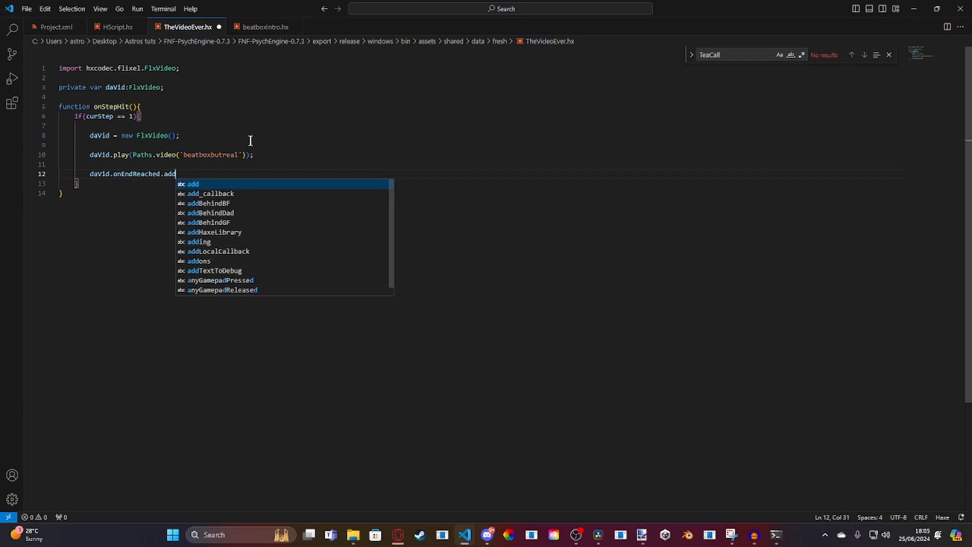
text((endVideo)
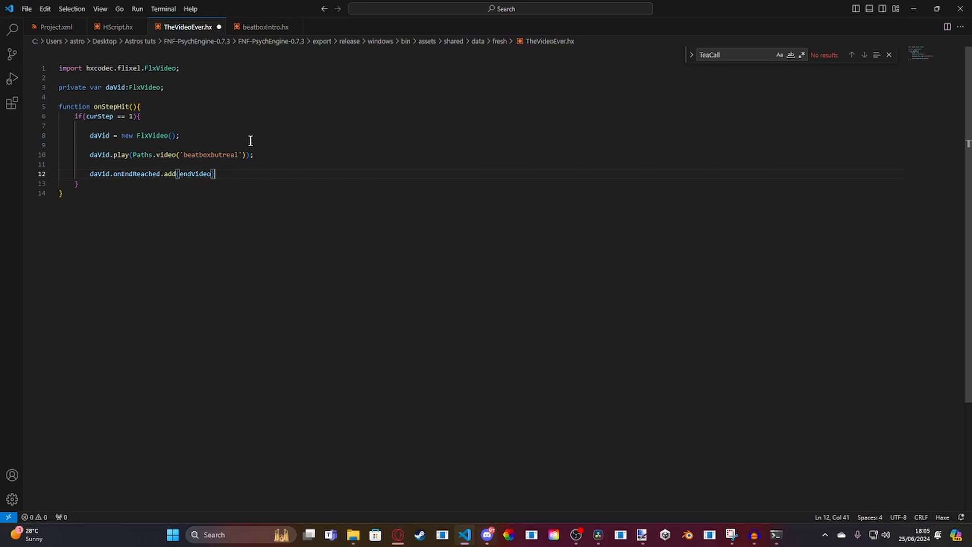
text(;)
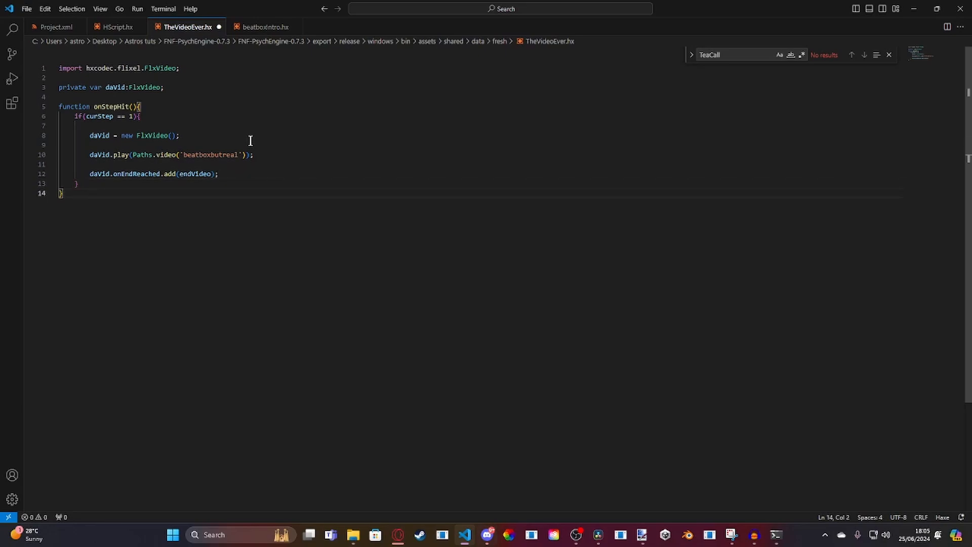
Write function endVideo() that calls daVid.stop(), daVid.dispose() and sets daVid = null
text(function)
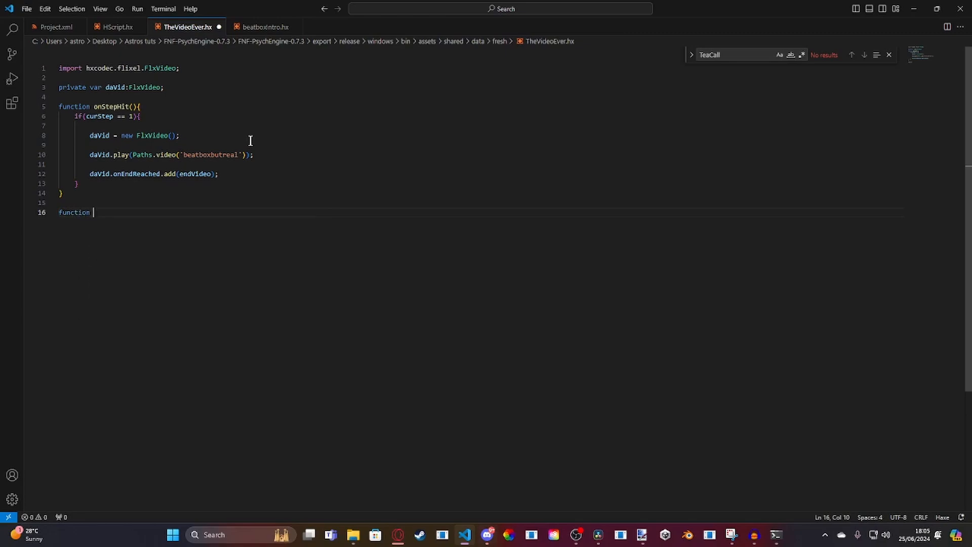
text(endVideo(){)
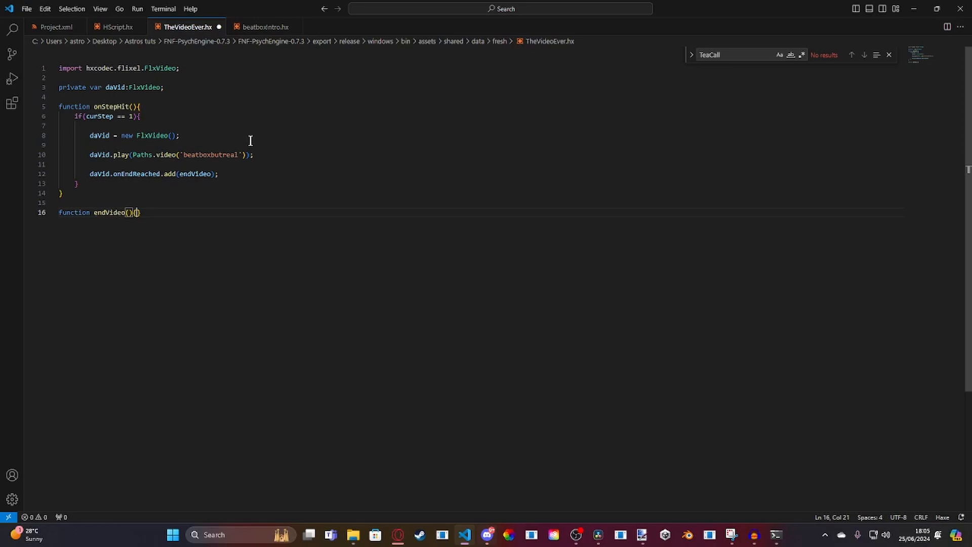
key(Enter)
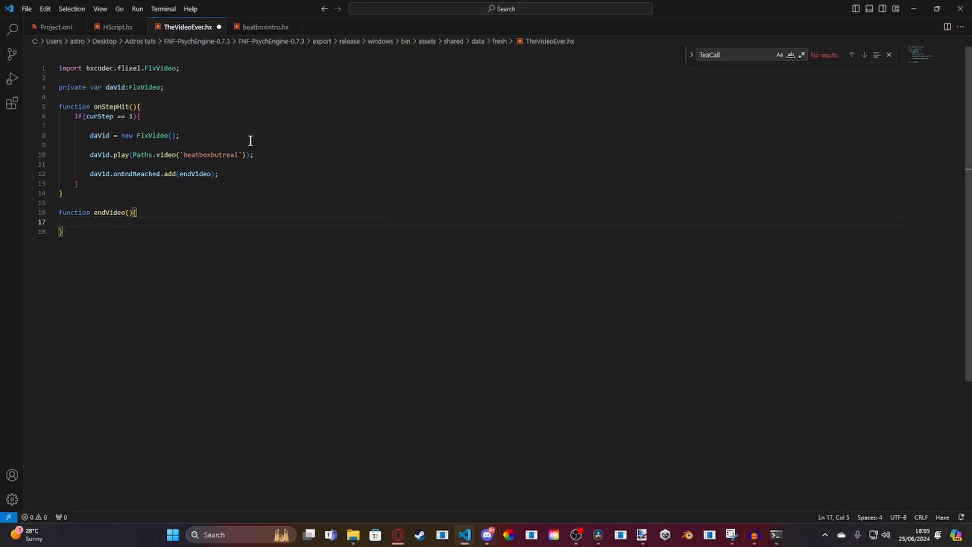
text(daVid)
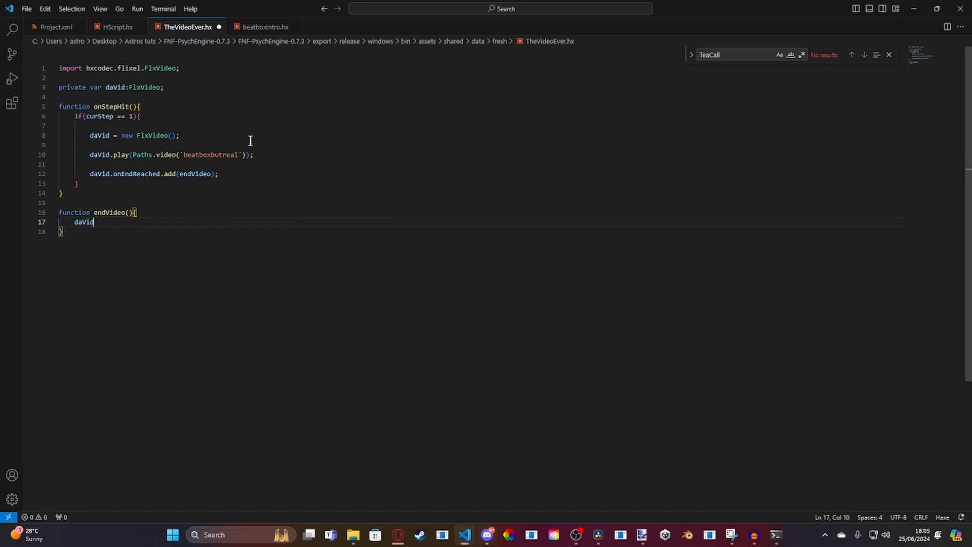
text(.stop();)
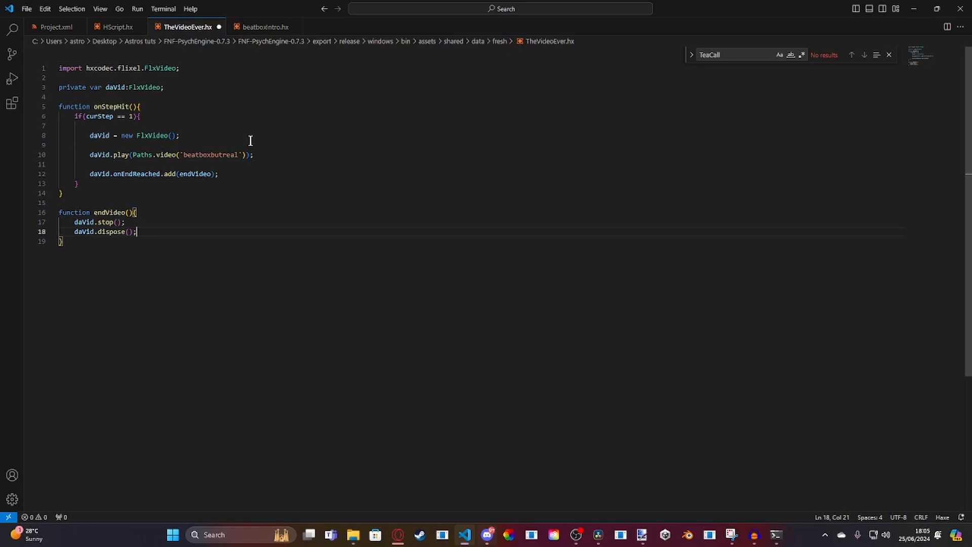
text(daVid)
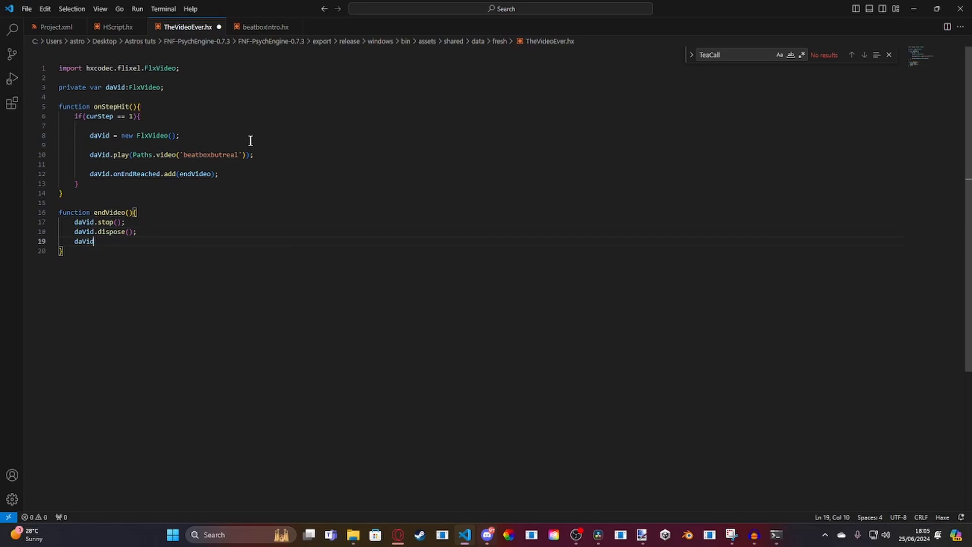
text(= null;)
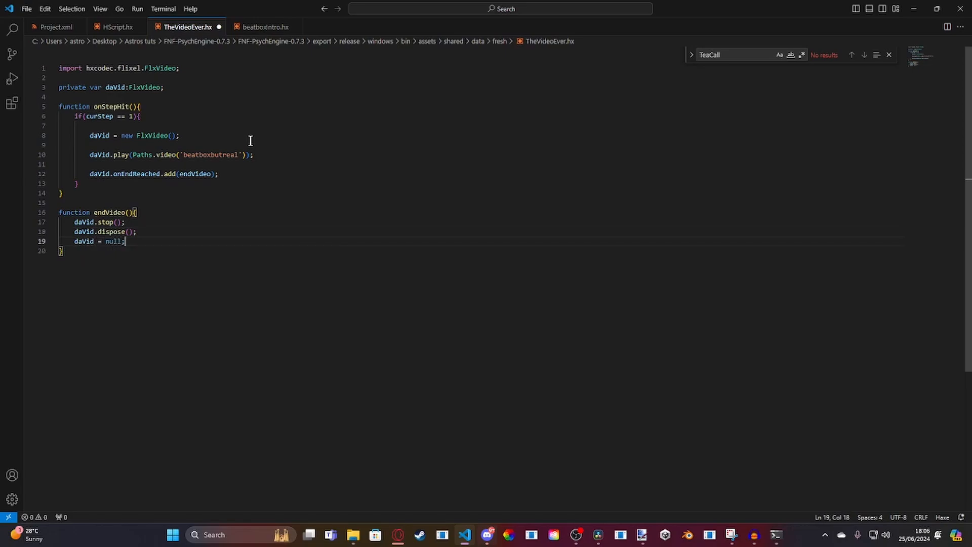
mouse_move(891, 328)
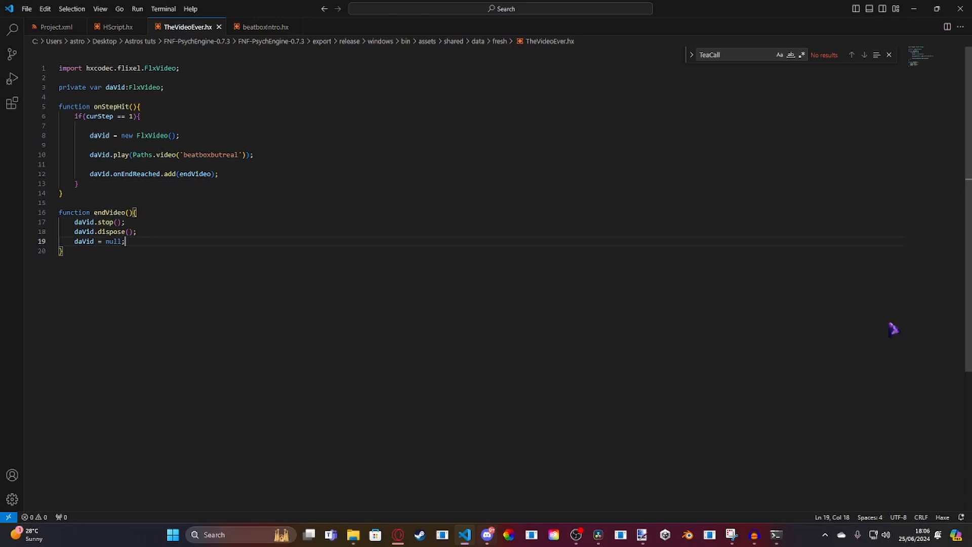
mouse_move(427, 103)
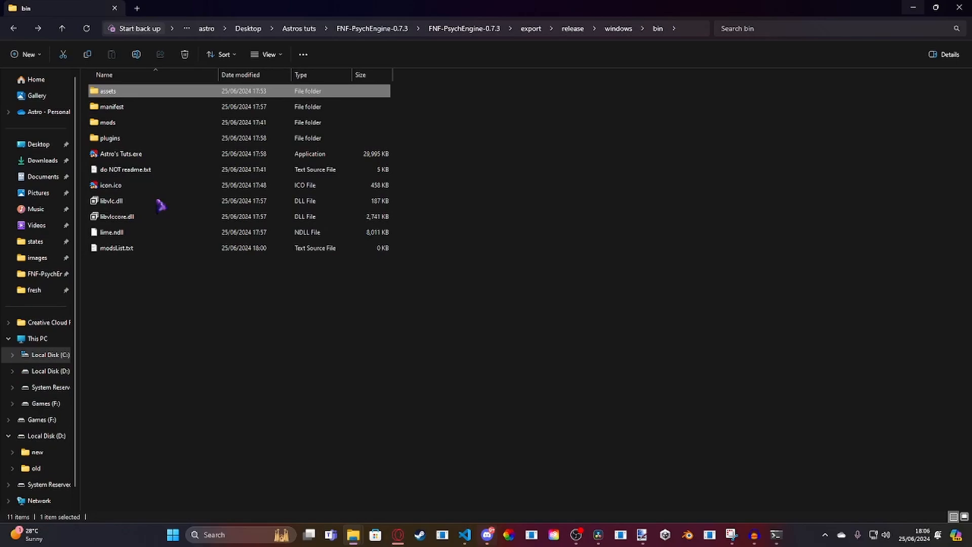
Launch Astro's Tuts.exe from the bin folder to test the script in-game
double_click(120, 154)
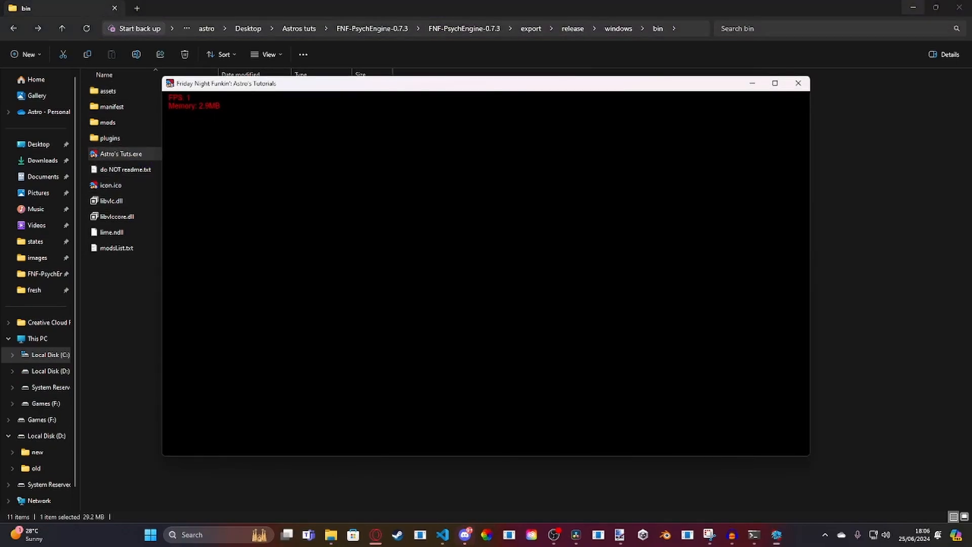